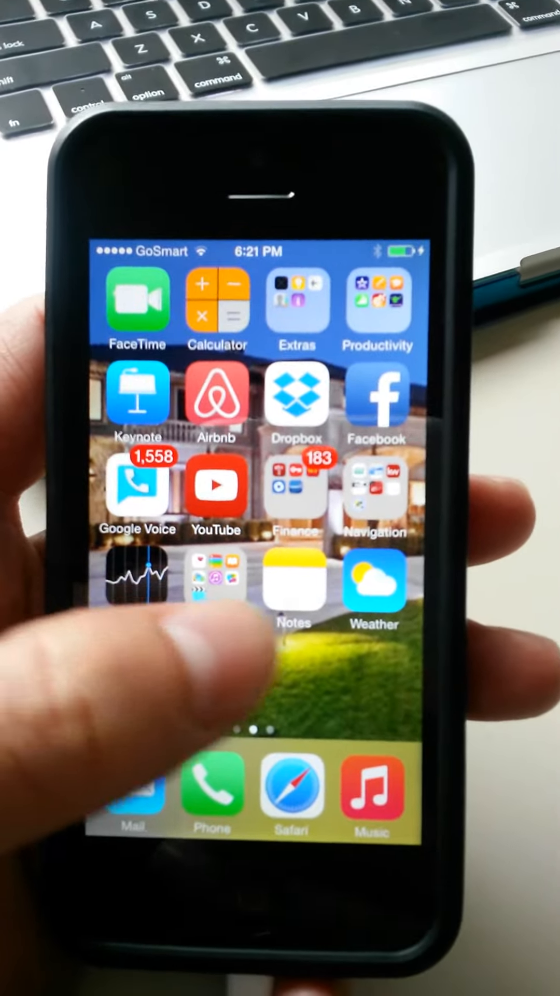
# Step: Search YouTube starting with 'M' and pick a suggested music search
pyautogui.hscroll(-3)
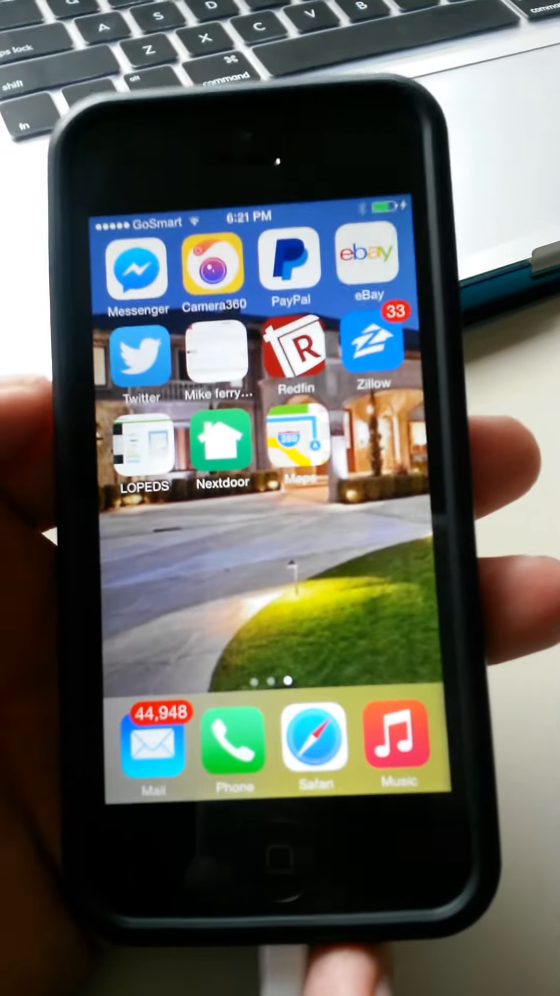
pyautogui.hscroll(-3)
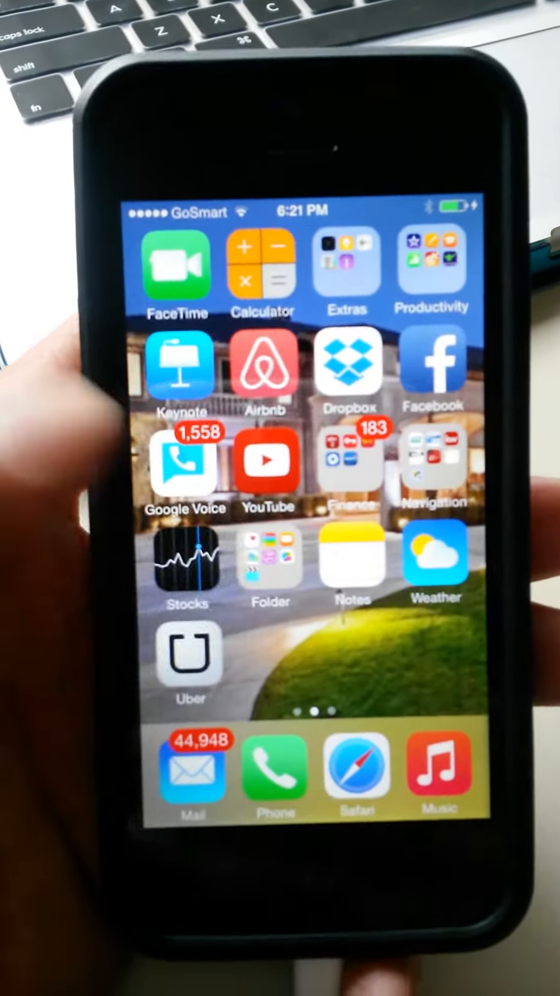
pyautogui.hscroll(-3)
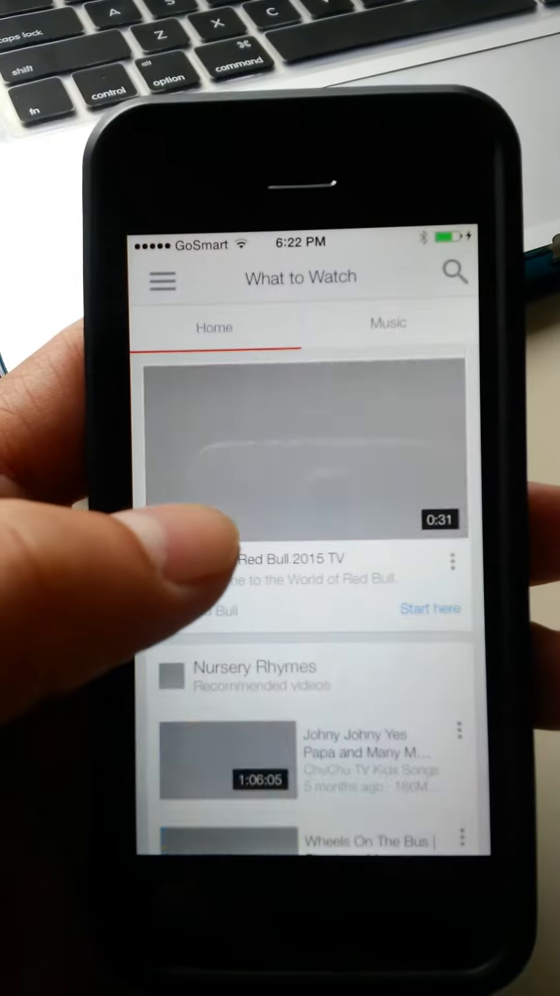
pyautogui.scroll(3)
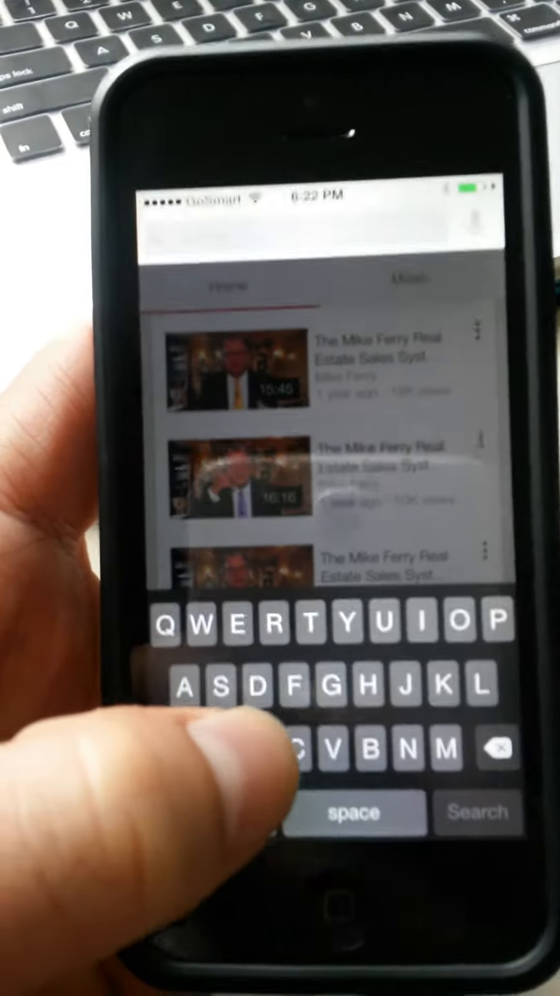
pyautogui.write('Mu')
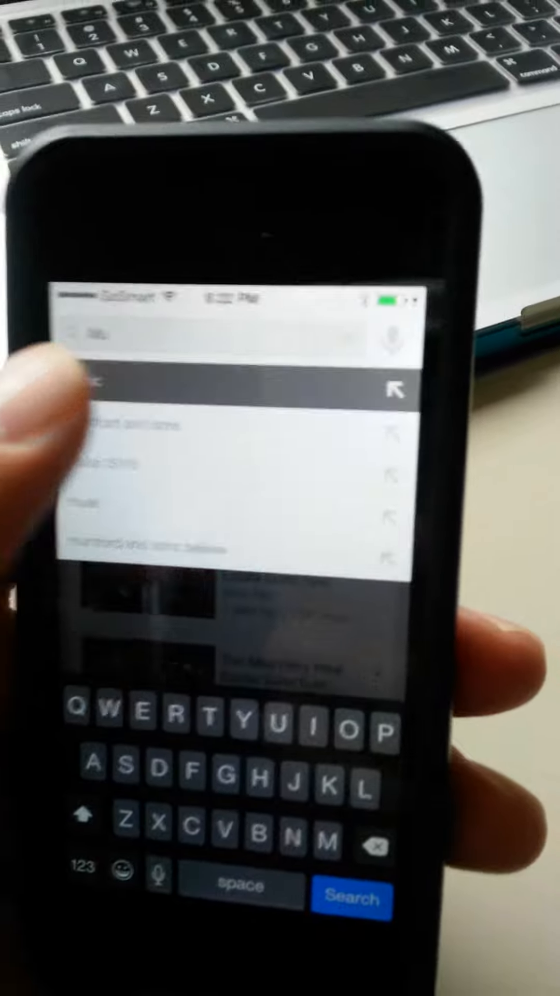
pyautogui.click(354, 900)
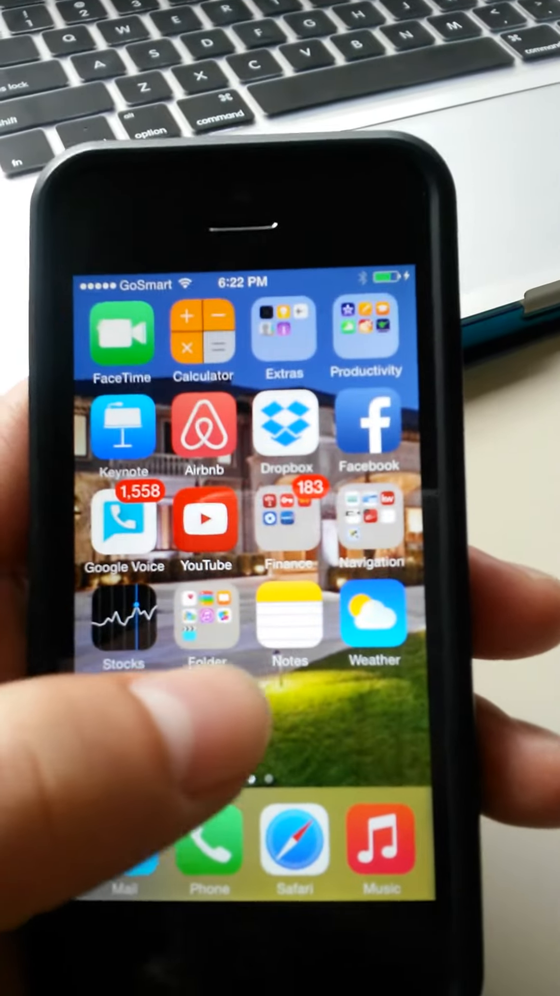
# Step: Swipe back to the first Home Screen page after leaving YouTube
pyautogui.hscroll(-3)
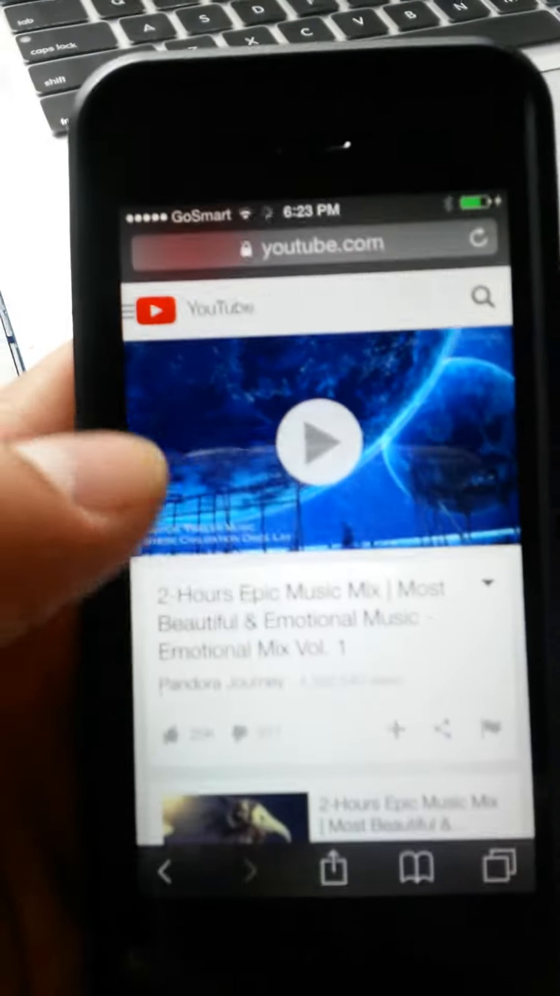
# Step: Start the 2-Hours Epic Music Mix playing full-screen in Safari
pyautogui.click(323, 444)
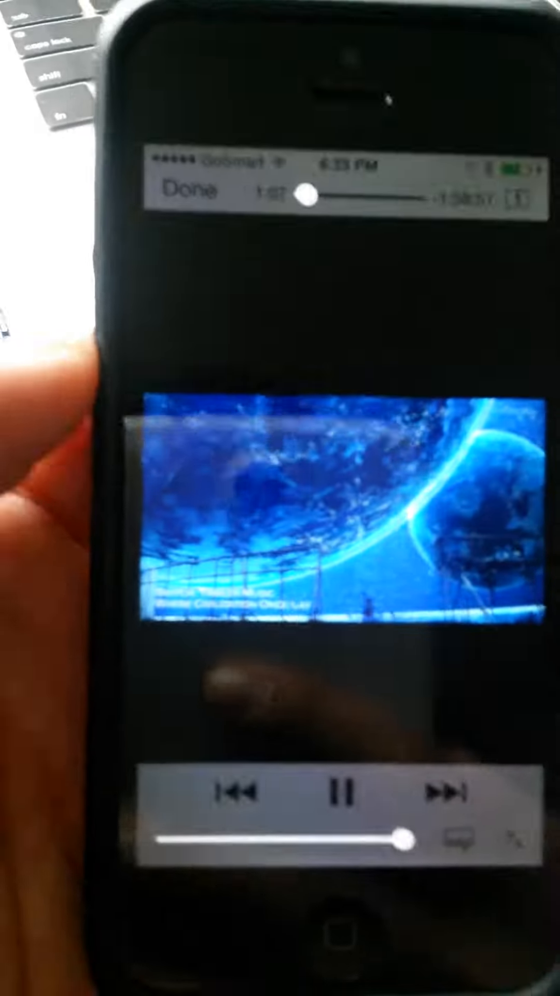